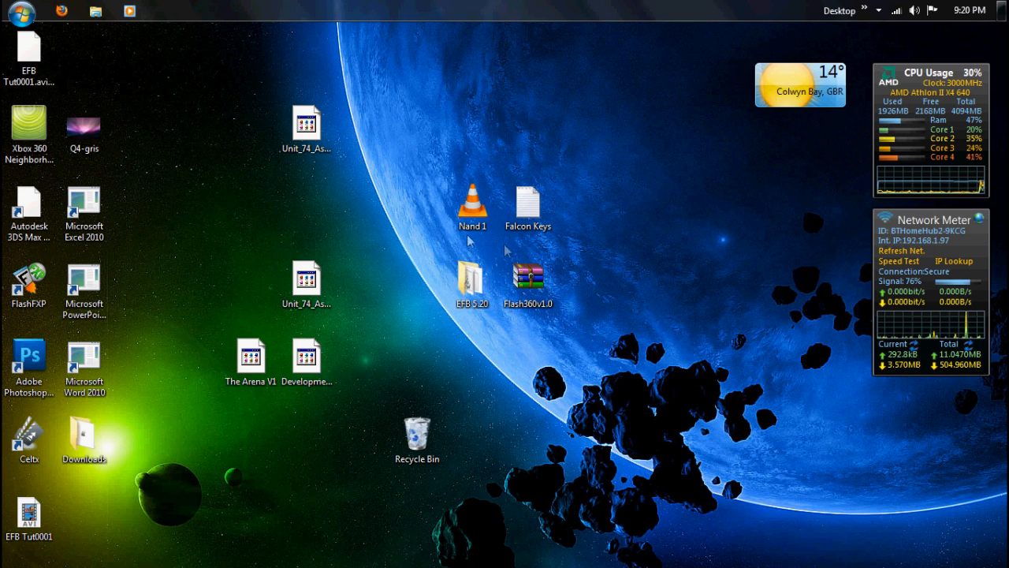
Browse the EFB folder and Flash360 archive, then view the Falcon Keys file in Notepad.
left_click(472, 281)
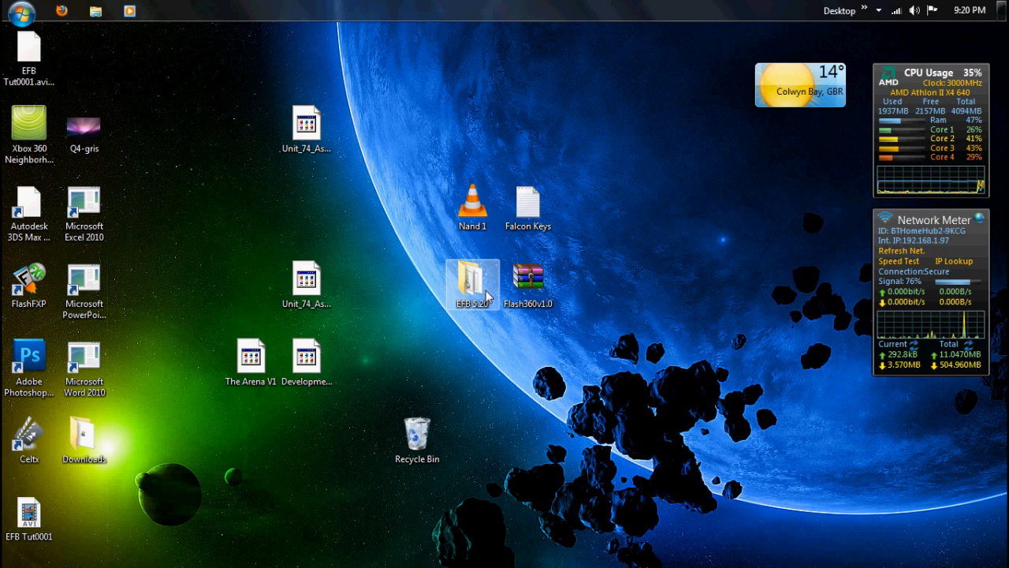
double_click(473, 276)
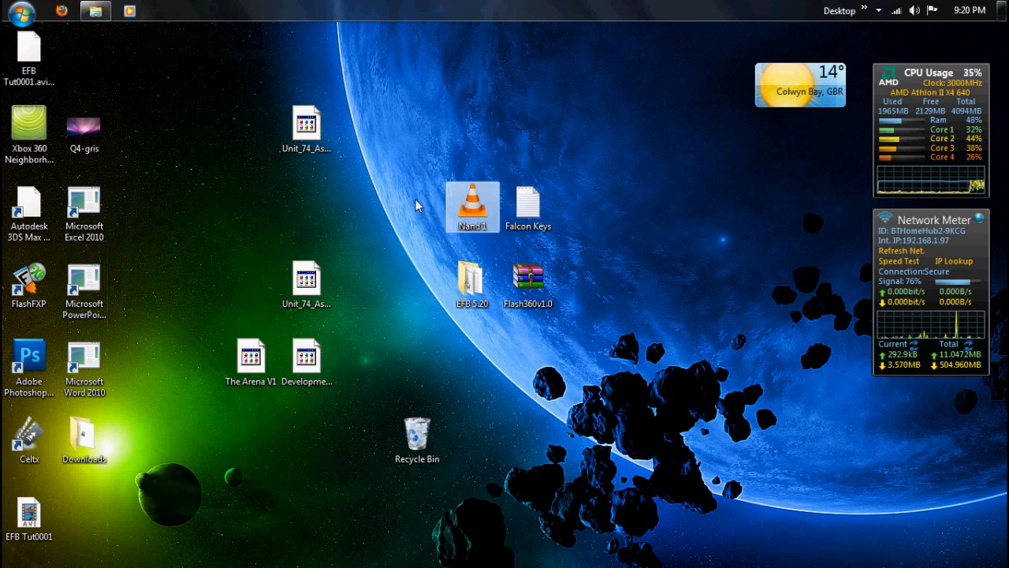
mouse_move(492, 219)
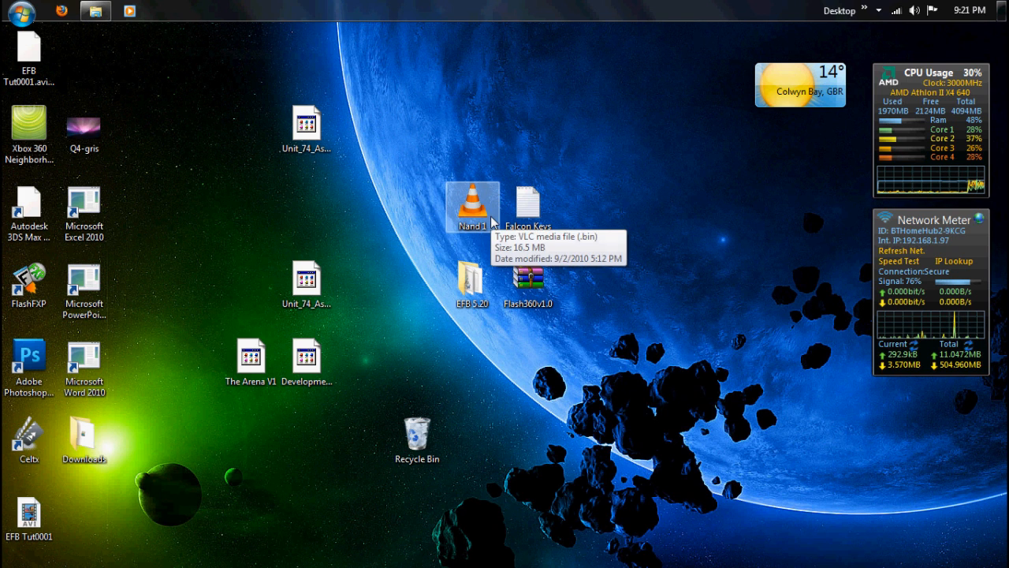
mouse_move(629, 230)
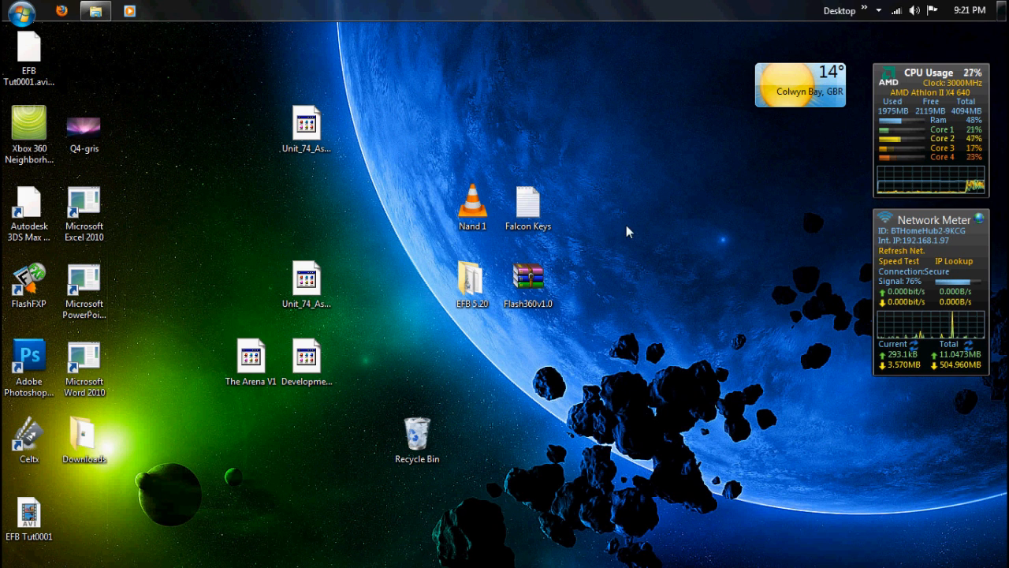
left_click(527, 278)
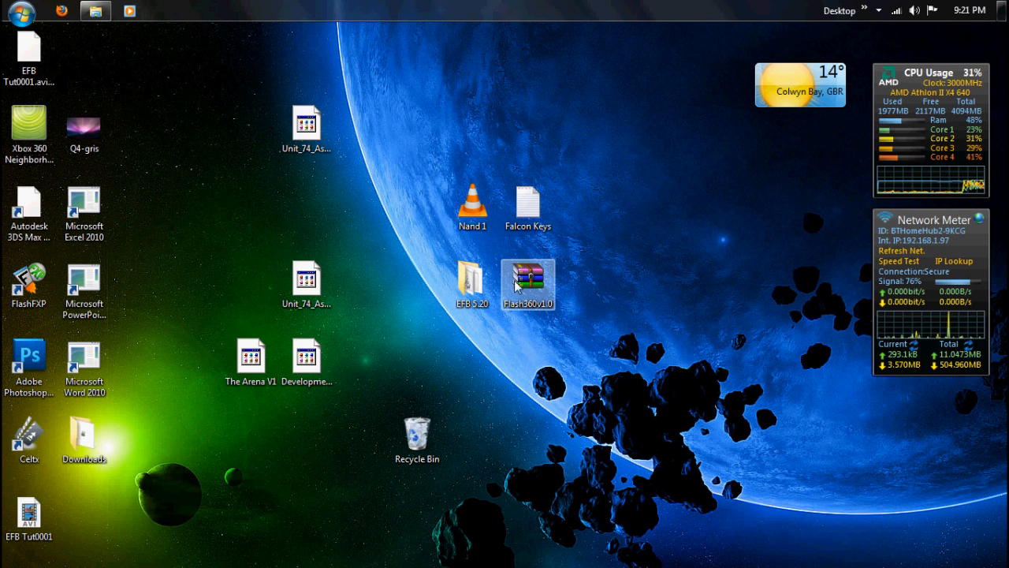
left_click(527, 207)
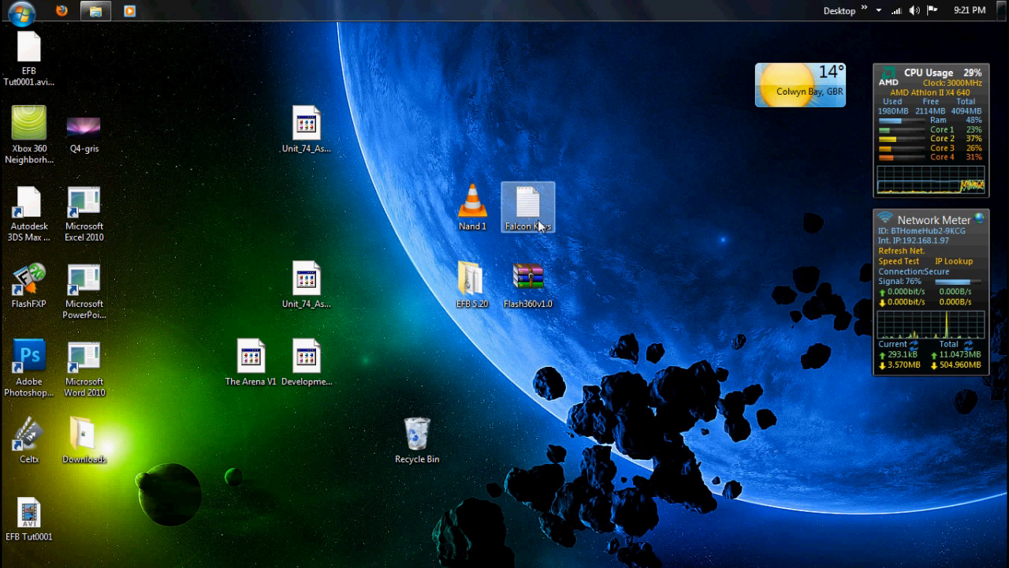
double_click(527, 208)
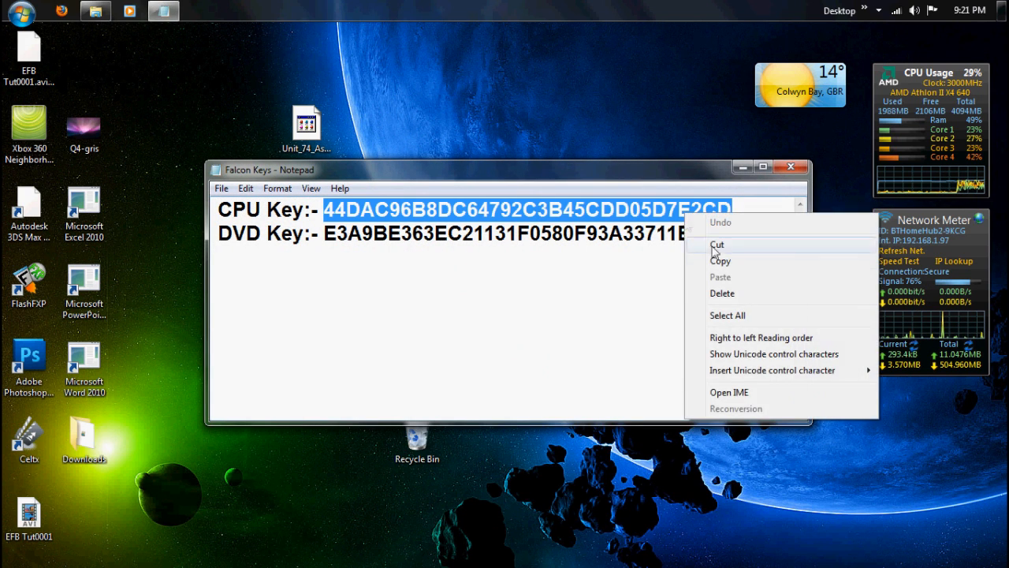
Copy the CPU key from Falcon Keys and return to the EFB folder.
left_click(791, 167)
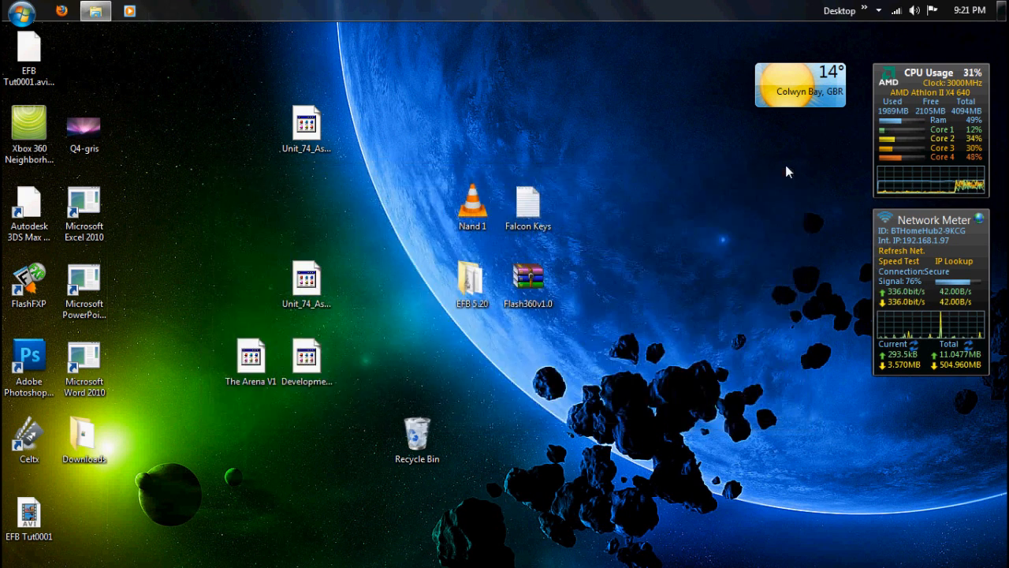
left_click(473, 284)
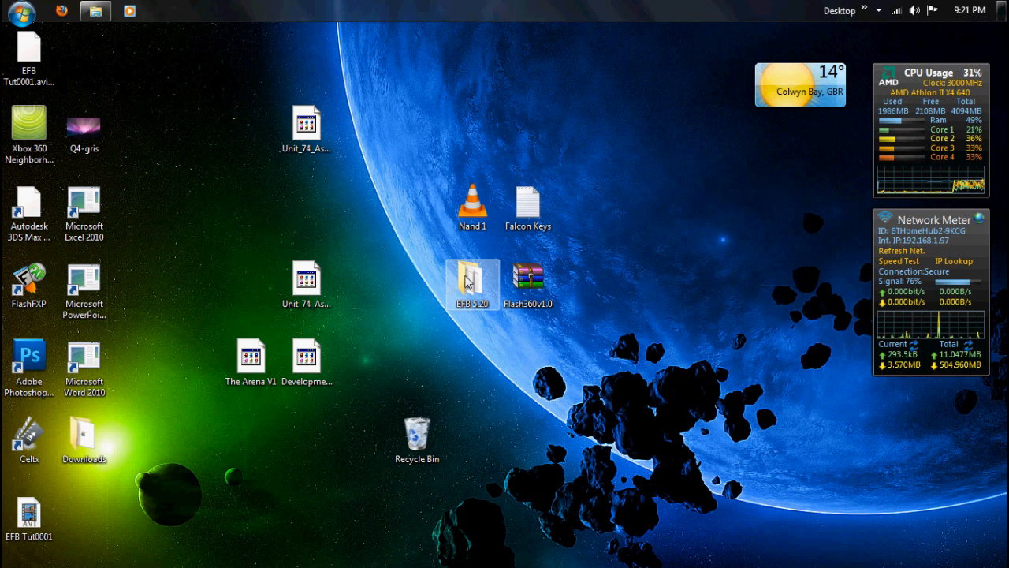
Launch Easy Freeboot with kernel 13146 and Xell Reloaded selected.
double_click(473, 281)
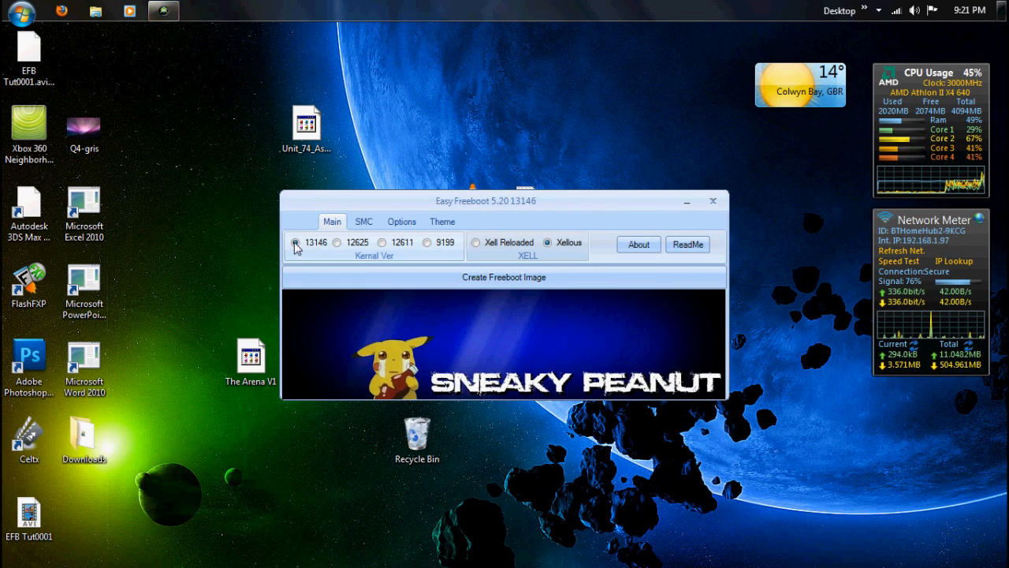
left_click(426, 243)
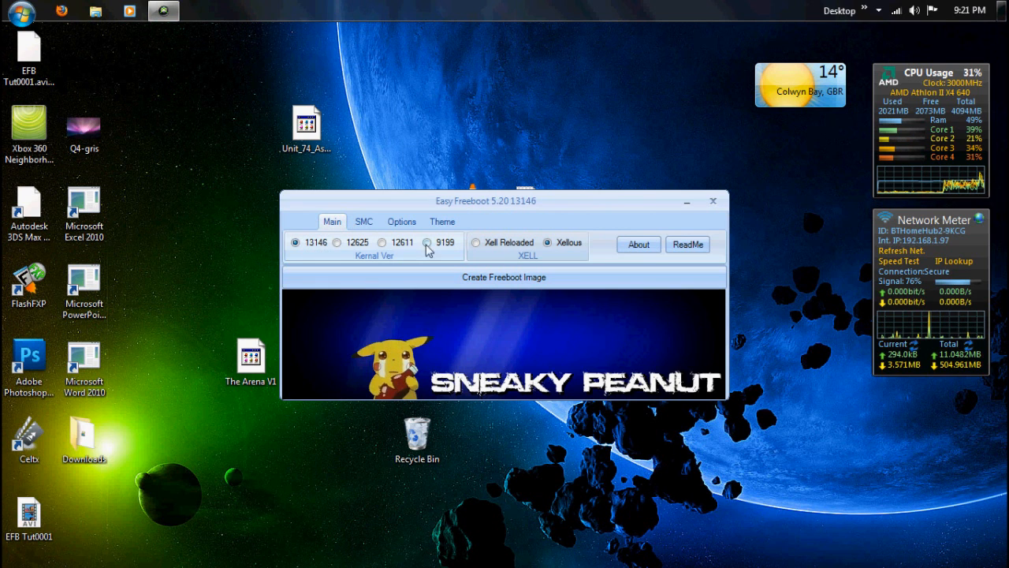
left_click(476, 243)
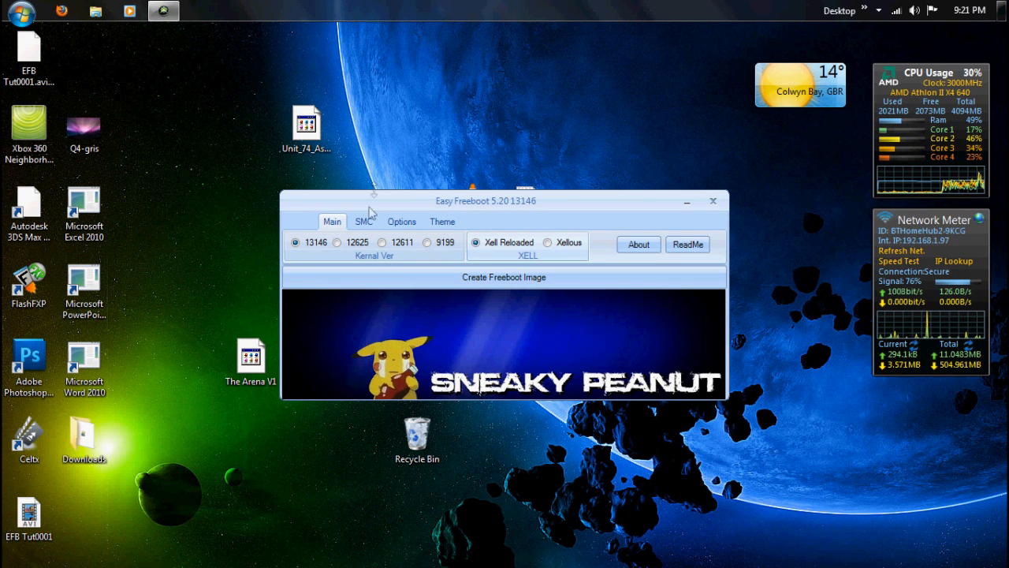
Review the SMC (Stock) and Theme options, then start creating the freeboot image.
left_click(363, 221)
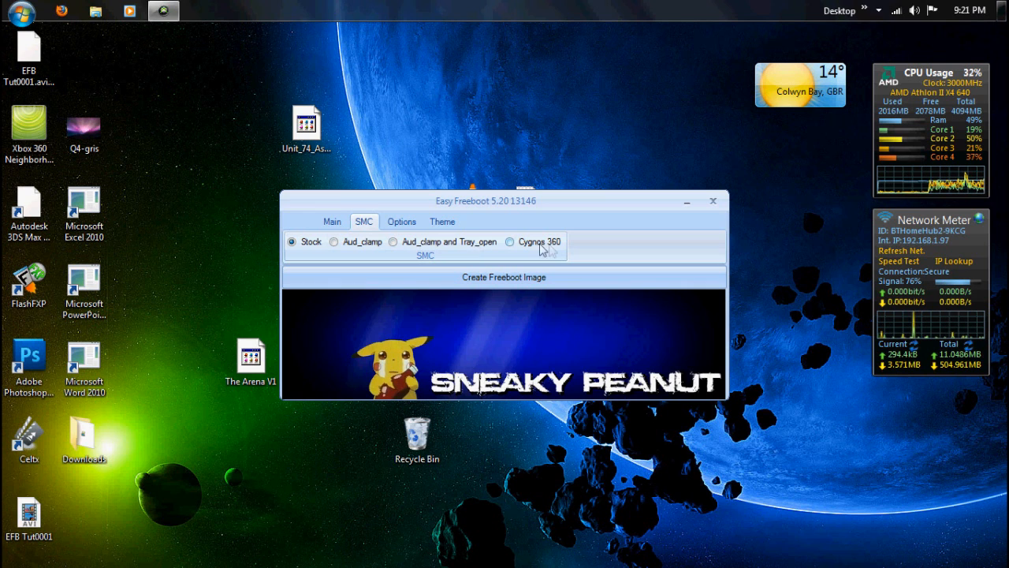
left_click(442, 221)
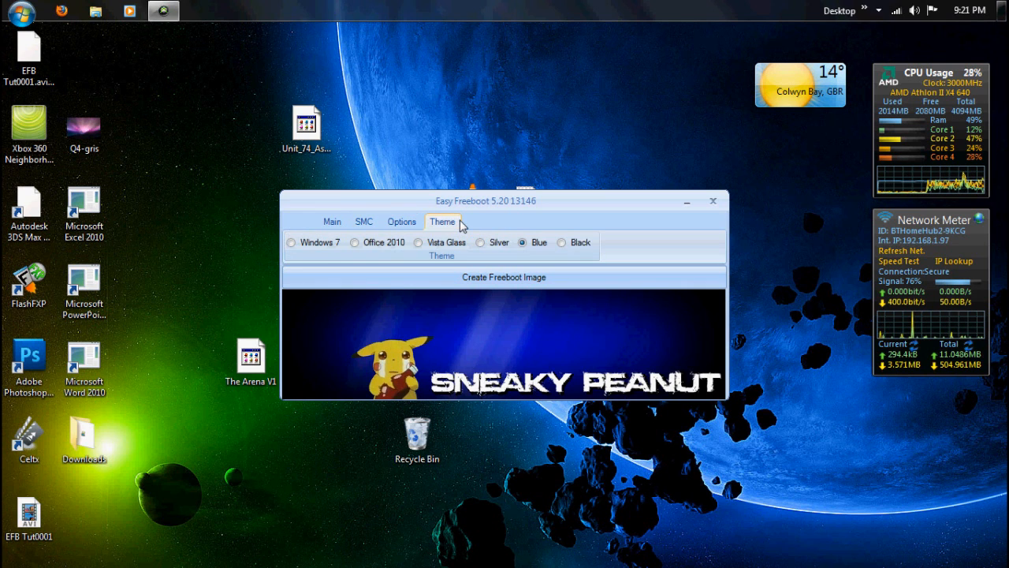
left_click(331, 220)
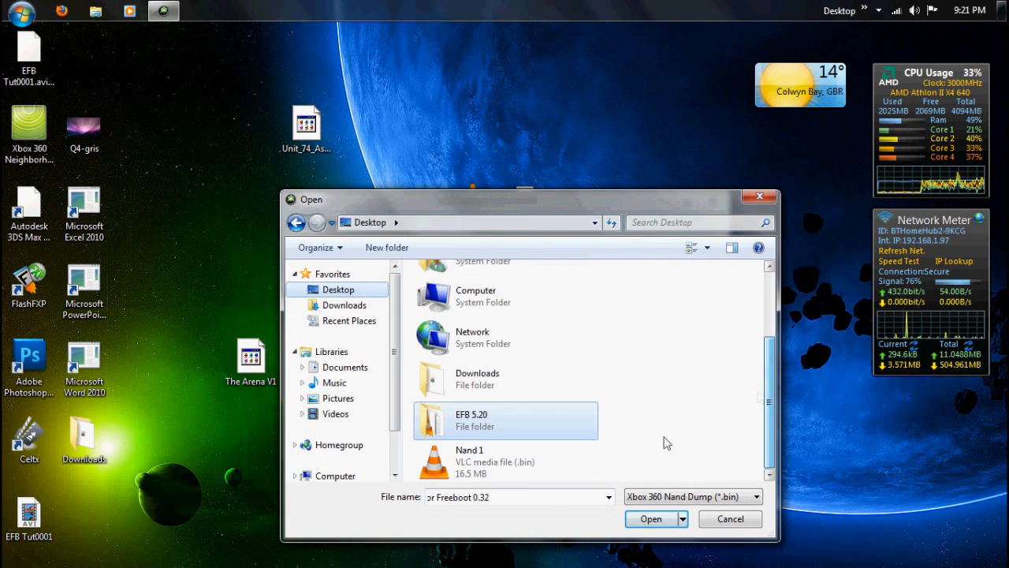
Choose the Nand 1 dump and confirm it as a Falcon image with CB 5770.
left_click(650, 518)
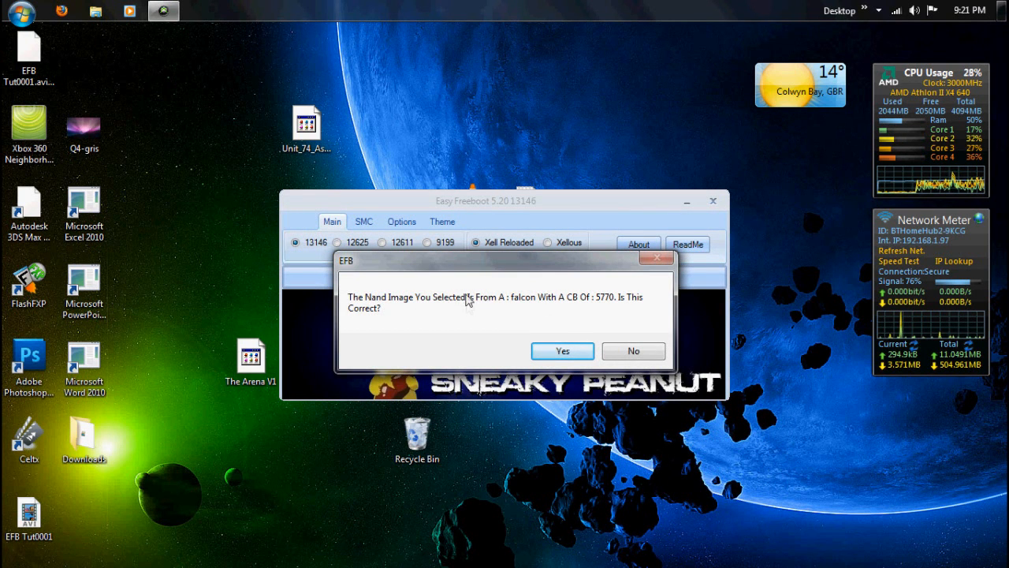
mouse_move(503, 309)
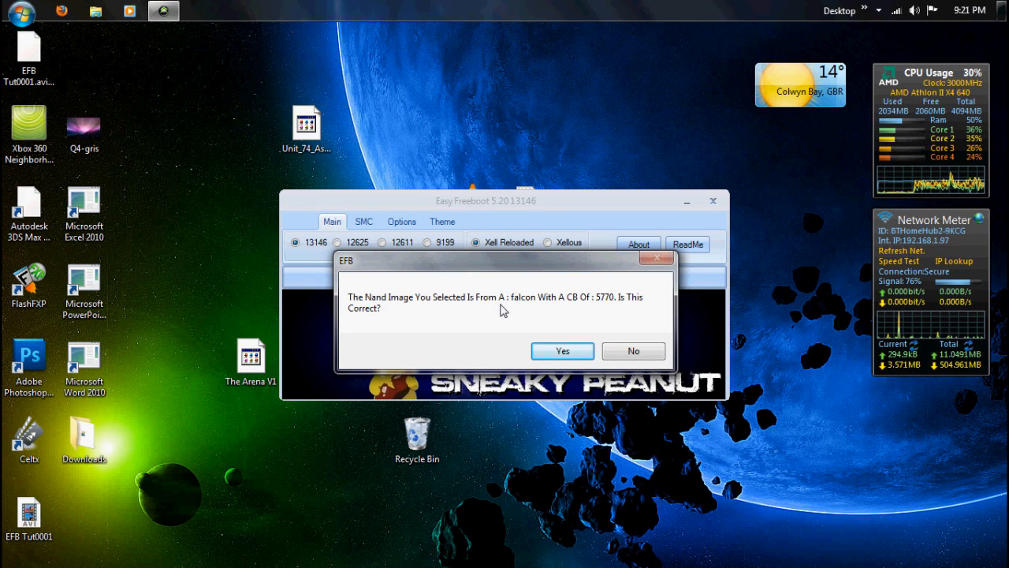
mouse_move(598, 312)
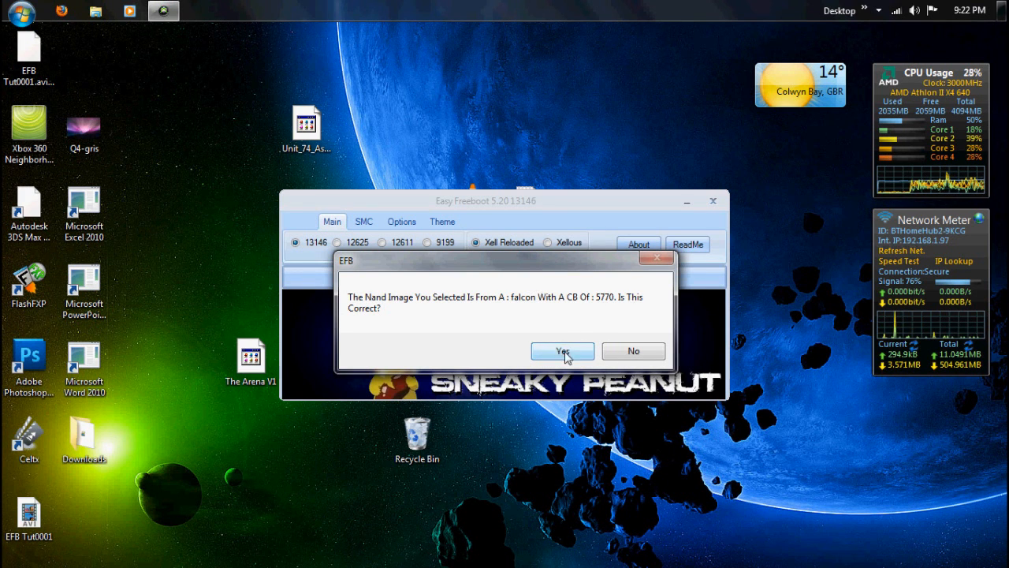
left_click(561, 351)
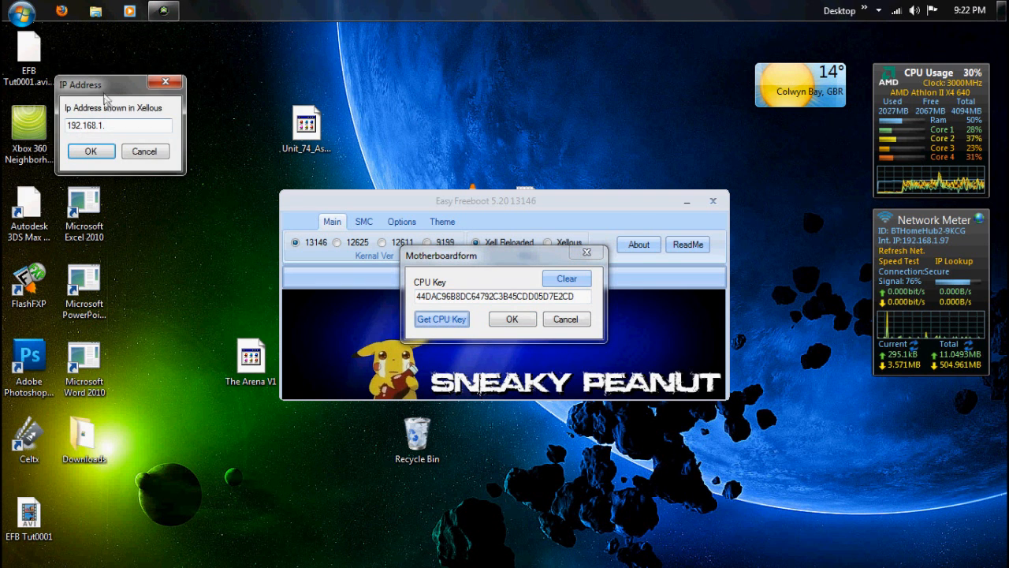
Move the Xellous IP address prompt aside while entering the CPU key.
left_click_drag(86, 85, 294, 253)
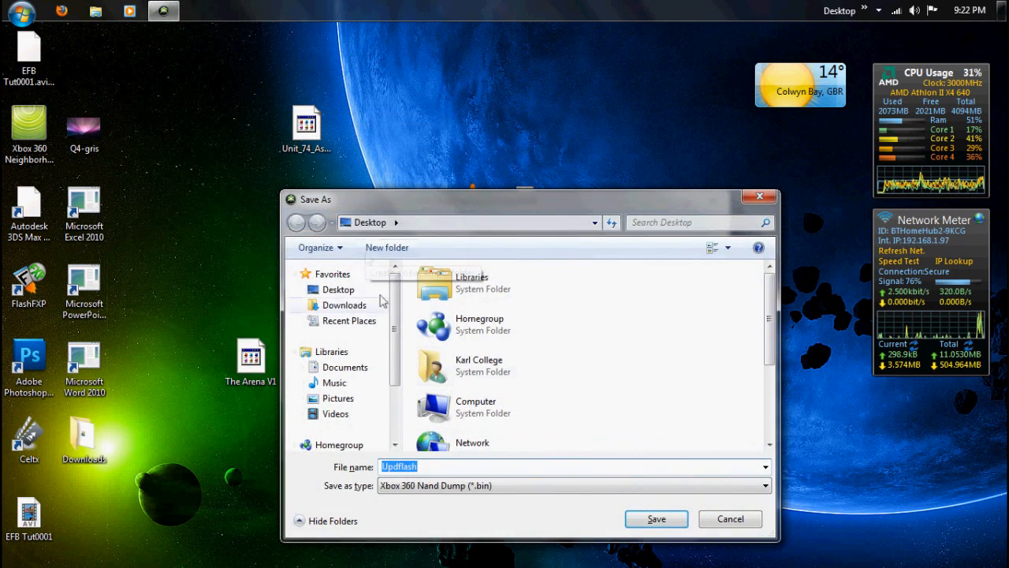
Save the Updflash image to the desktop and paste it onto Removable Disk (K:), replacing the old copy.
left_click(656, 518)
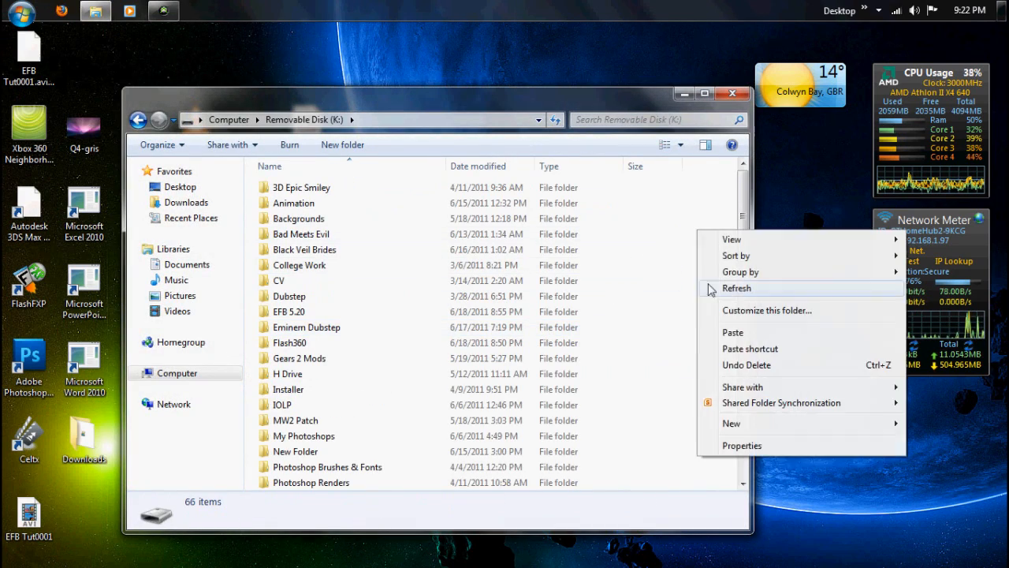
left_click(732, 331)
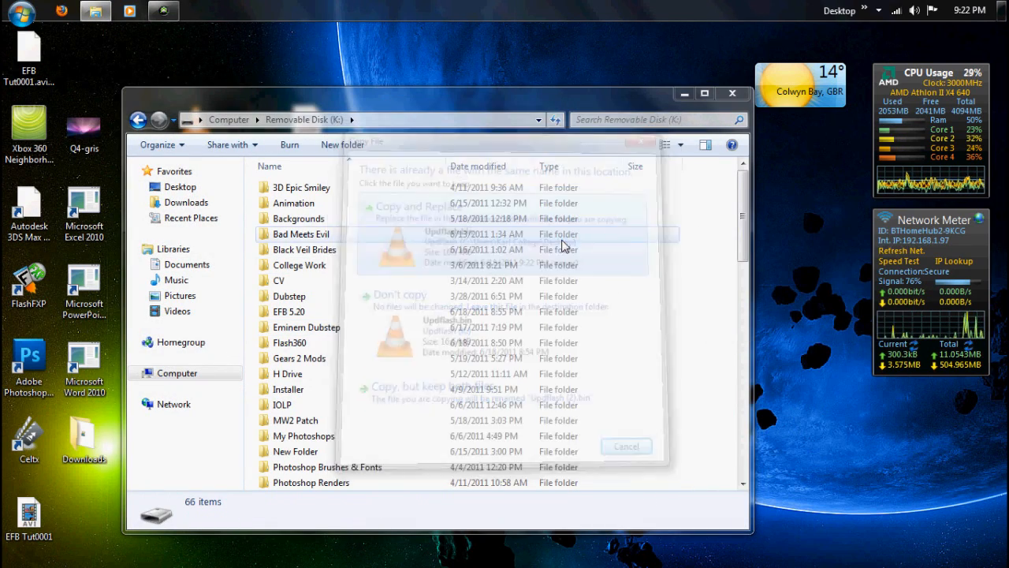
left_click(410, 206)
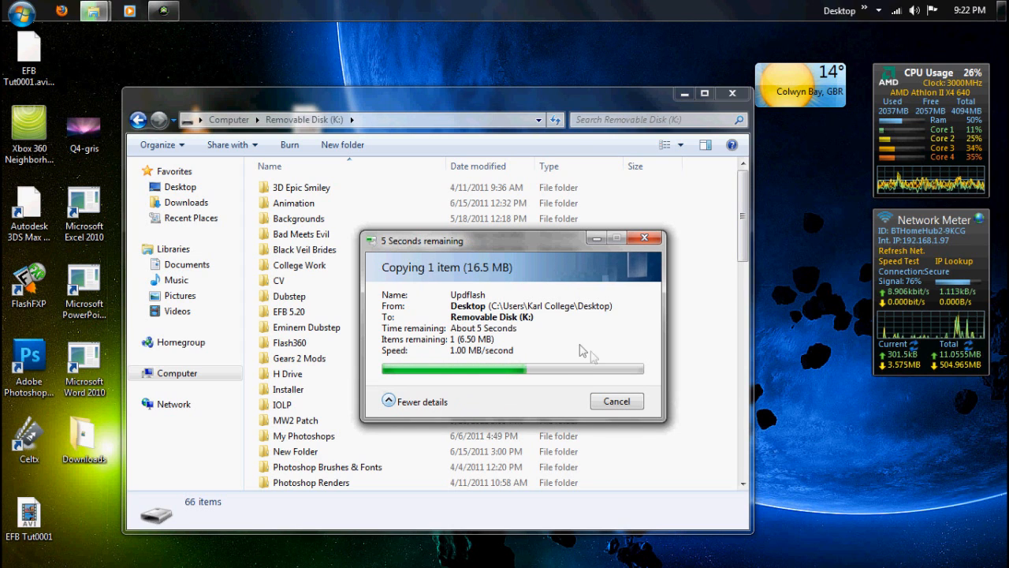
mouse_move(621, 339)
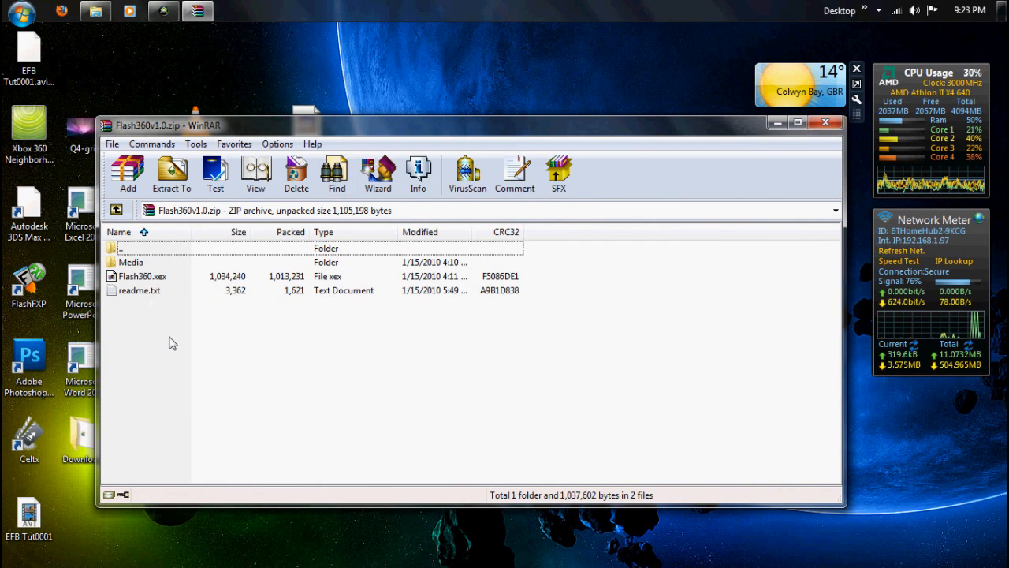
Close the Flash360 archive and locate Flash360.xex in the Flash360 folder on drive K:.
left_click(827, 123)
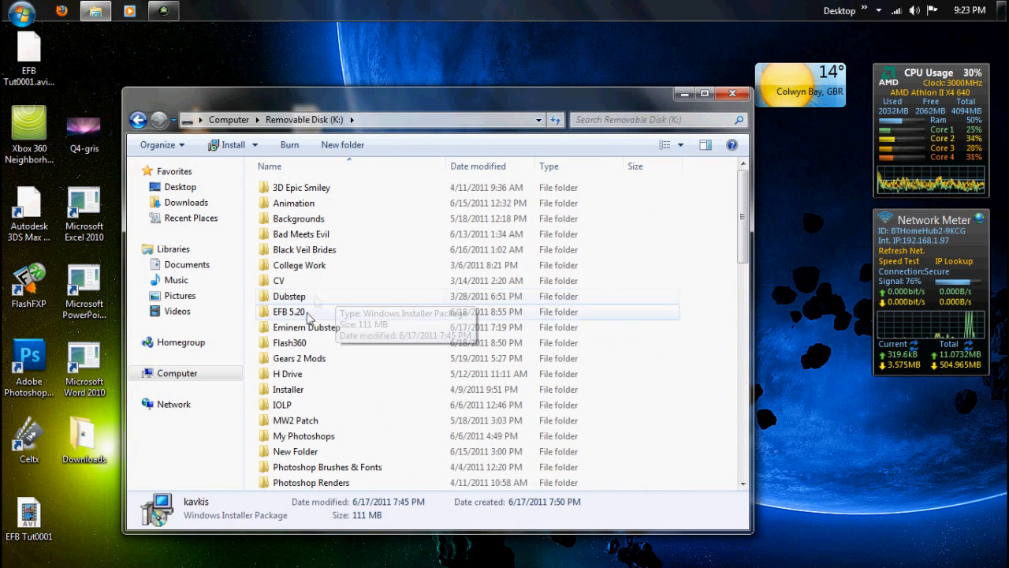
double_click(291, 342)
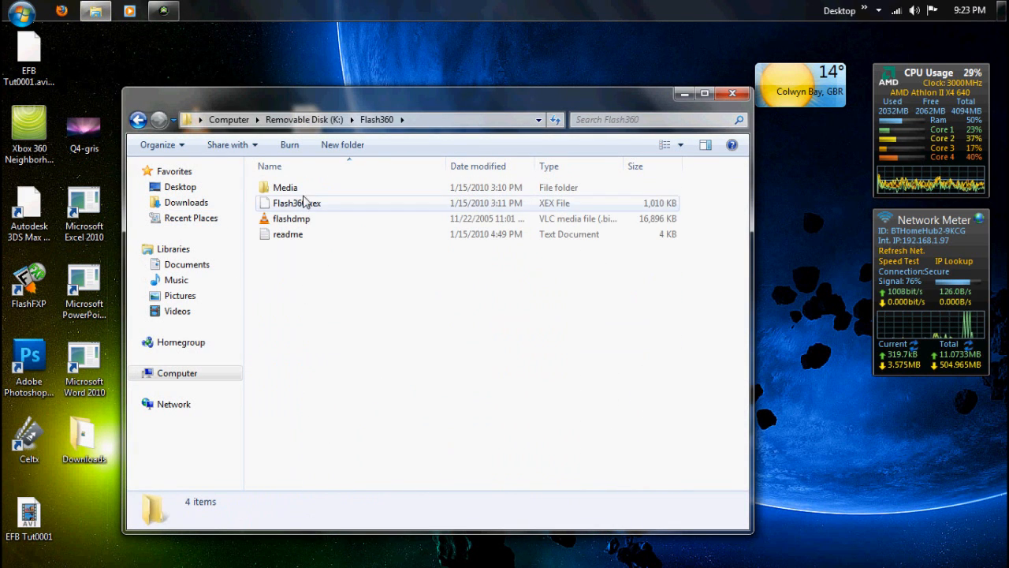
left_click(297, 202)
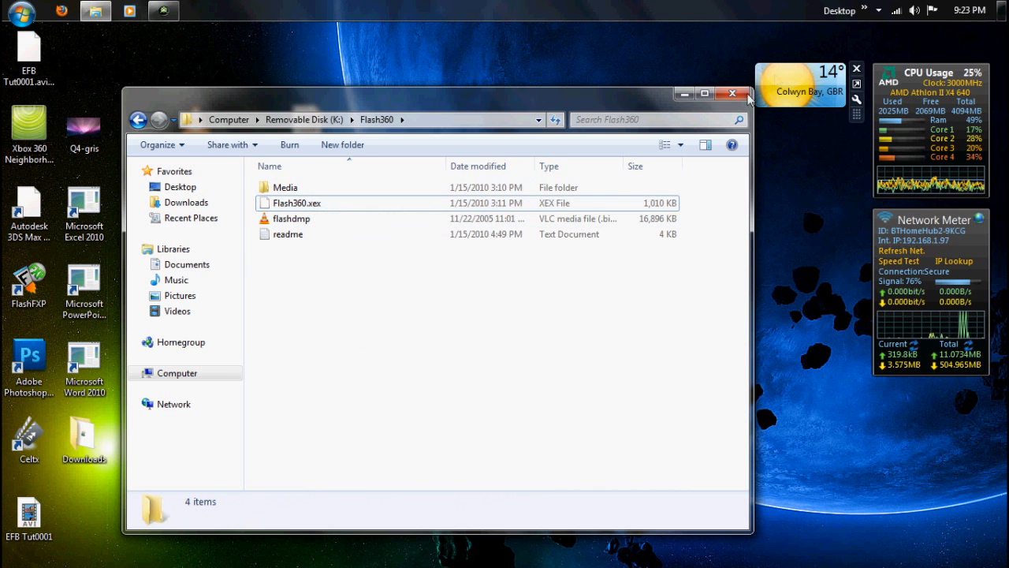
left_click(732, 93)
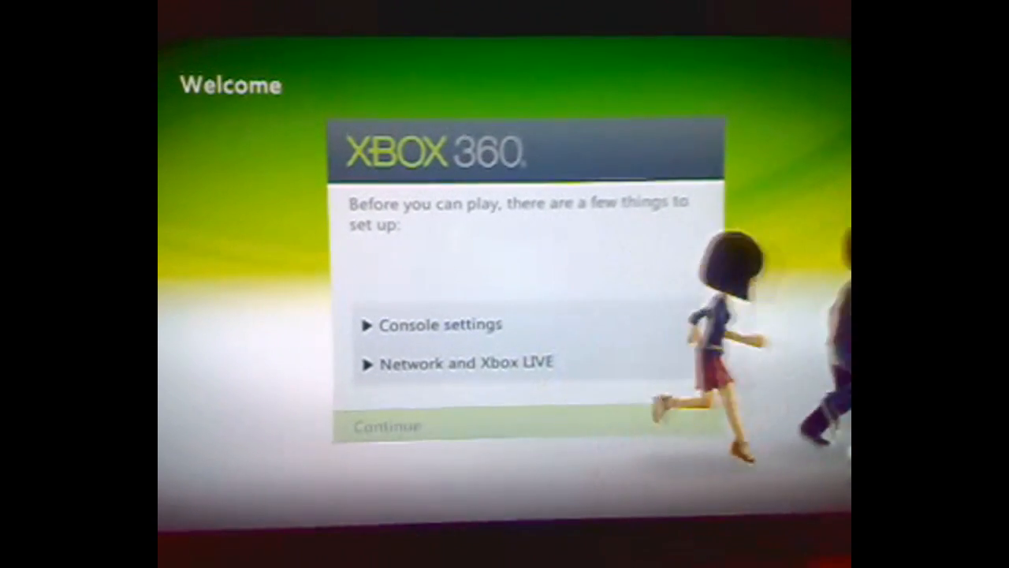
Run through the Welcome console settings and finish the network and Xbox LIVE setup.
left_click(438, 324)
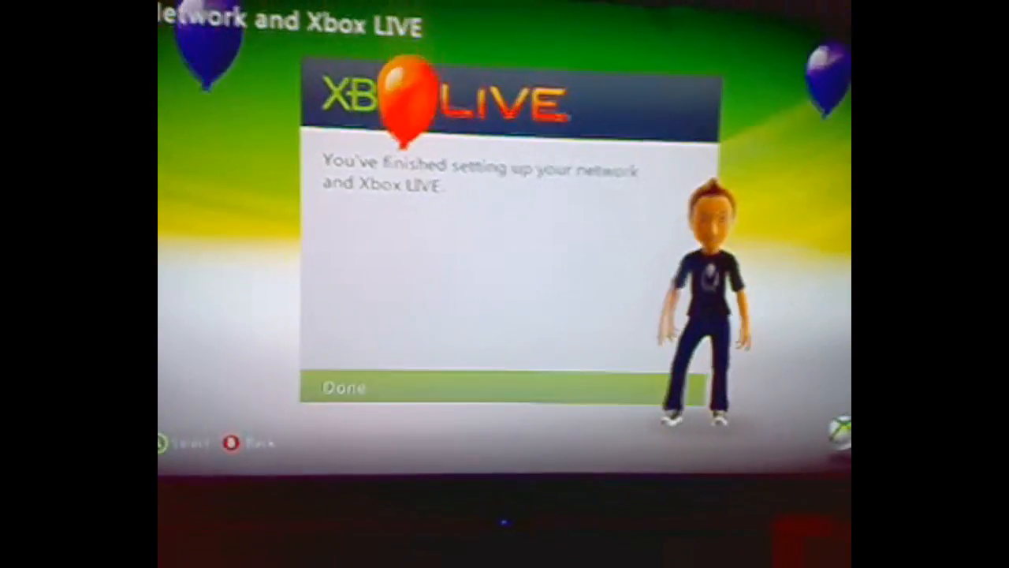
left_click(344, 388)
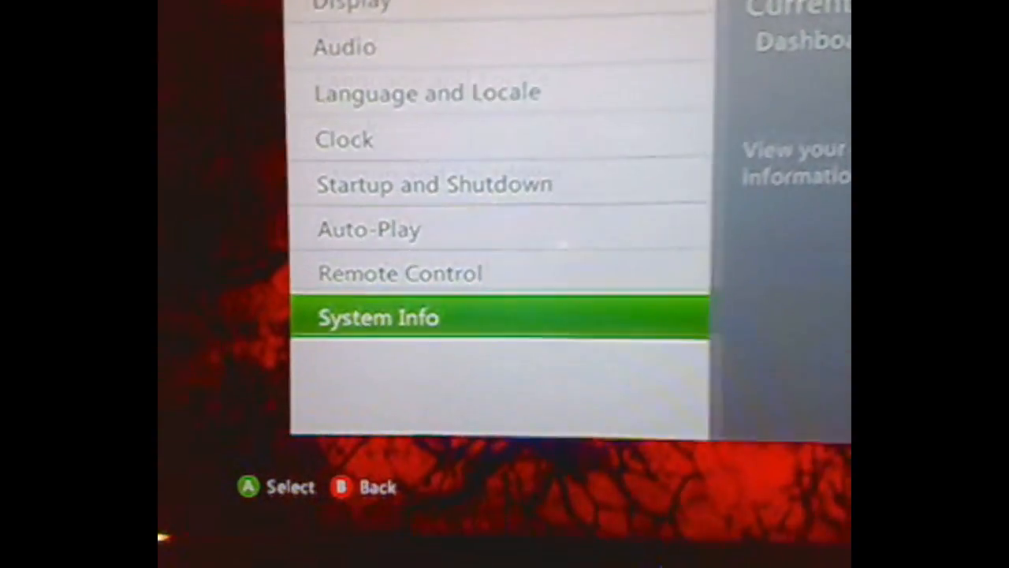
Show System Info under Console Settings to check the dashboard version.
left_click(379, 317)
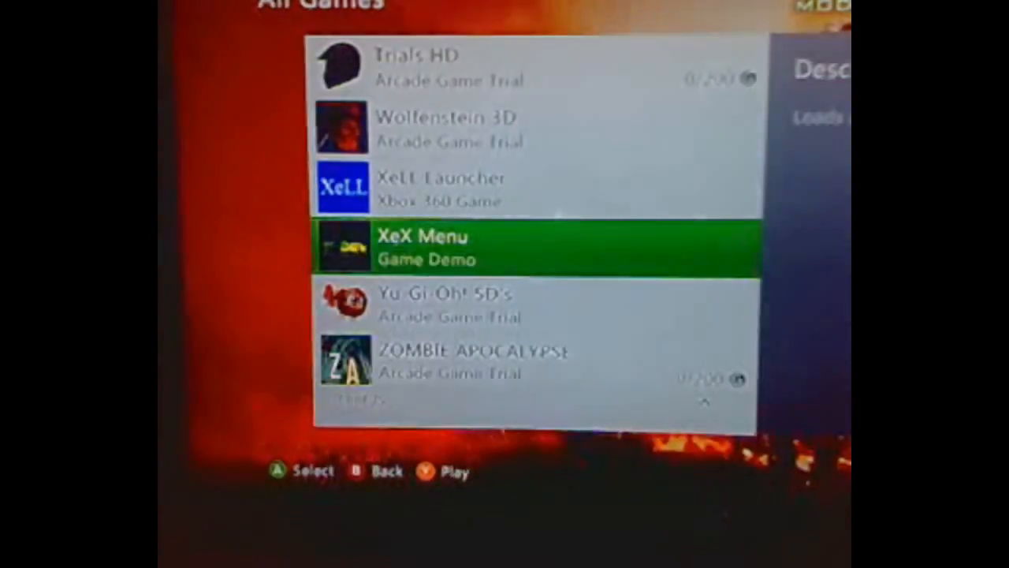
Launch XeX Menu from All Games to list the installed game folders.
left_click(536, 246)
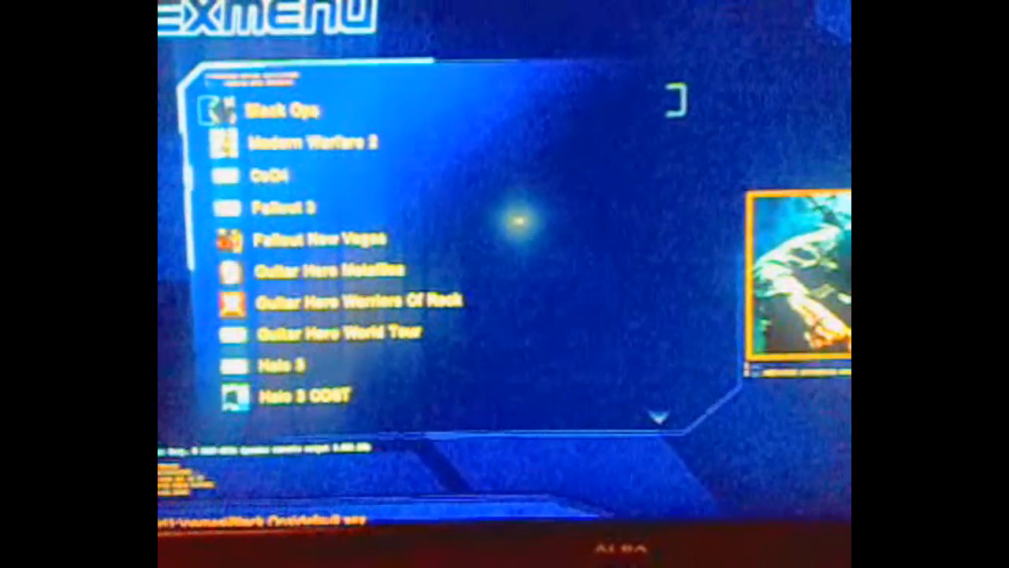